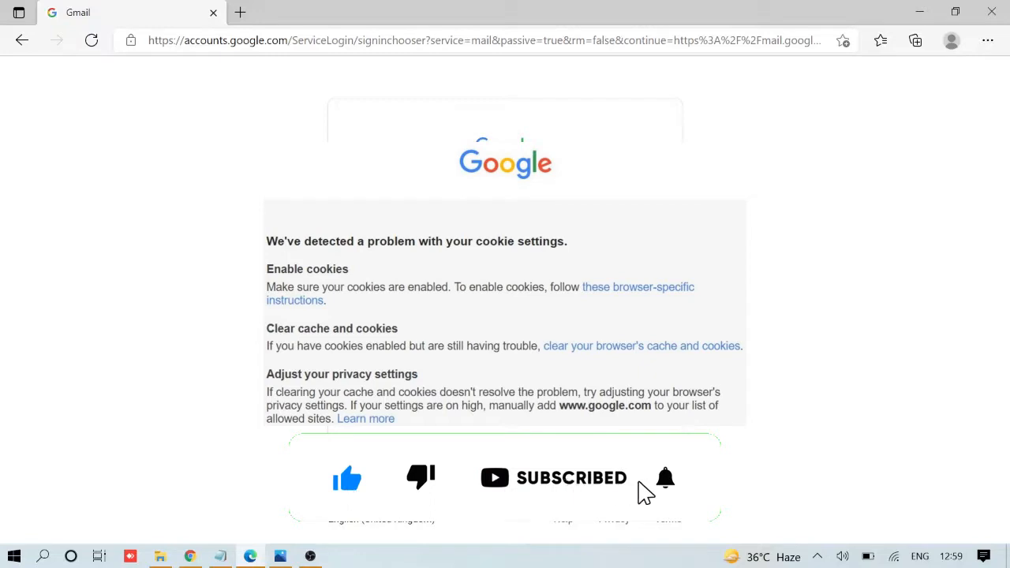
Go to Settings > Privacy, search, and services and scroll to Clear browsing data.
click(666, 476)
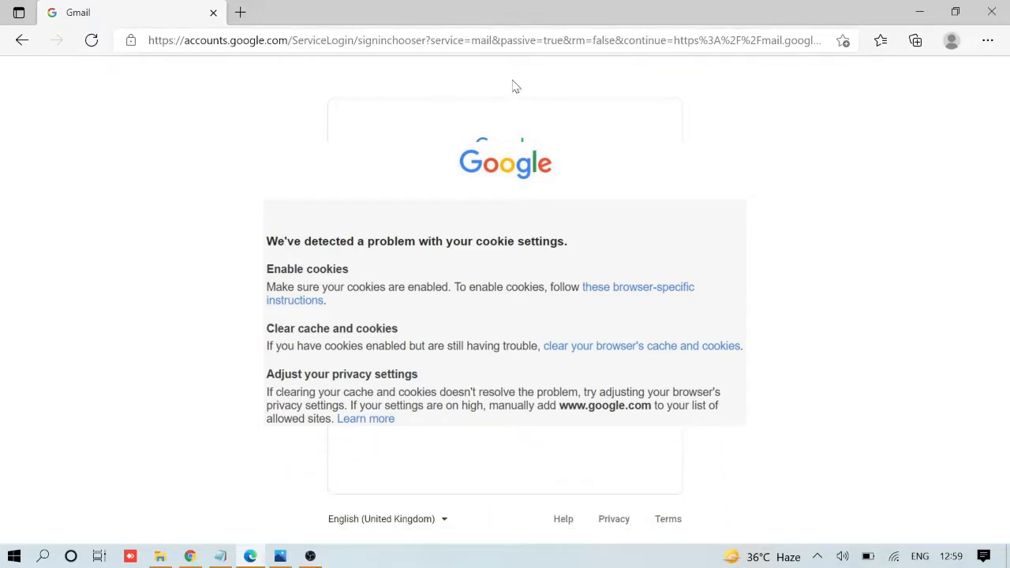
mouse_move(994, 60)
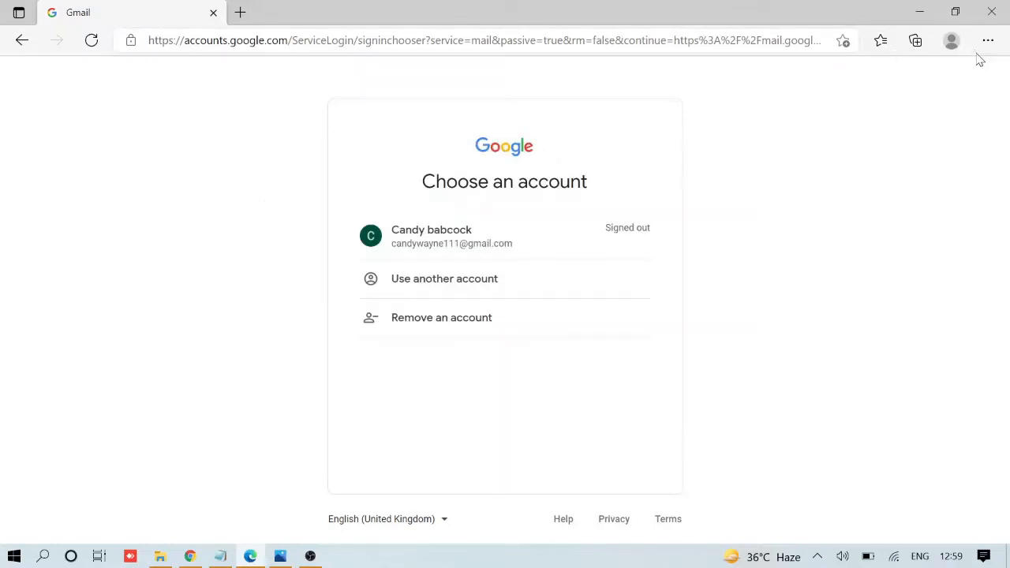
click(988, 41)
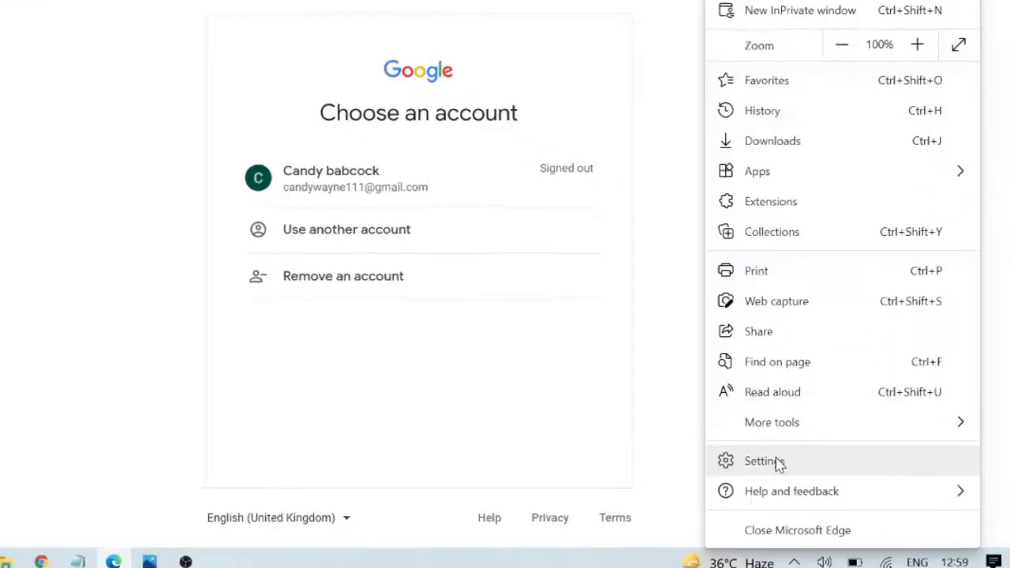
click(764, 461)
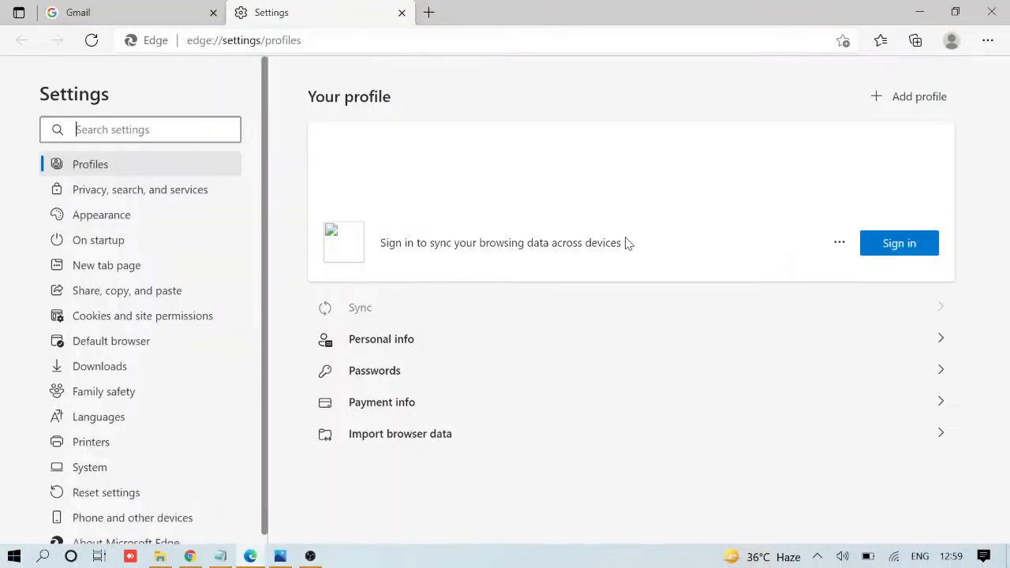
click(900, 243)
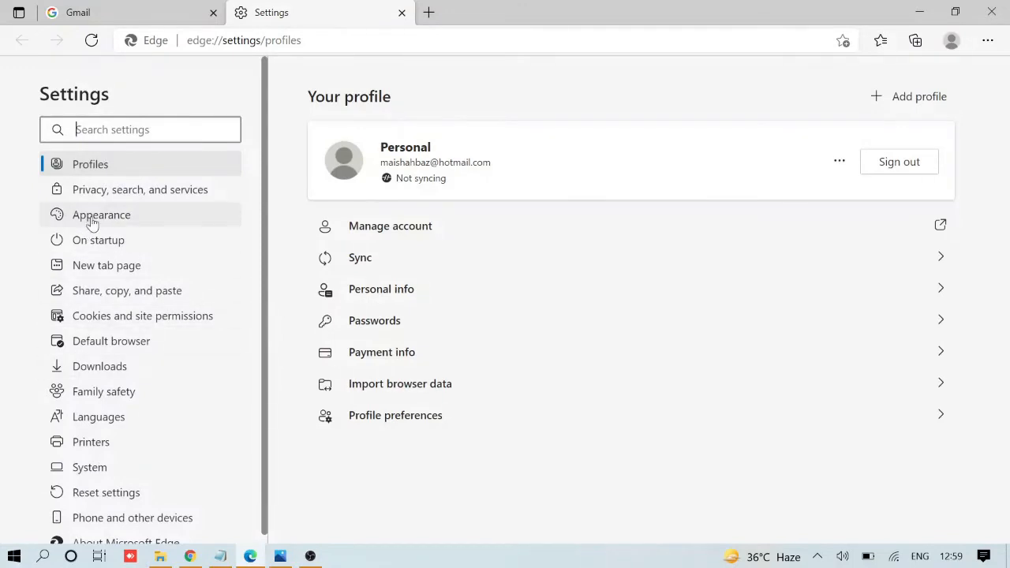
mouse_move(115, 189)
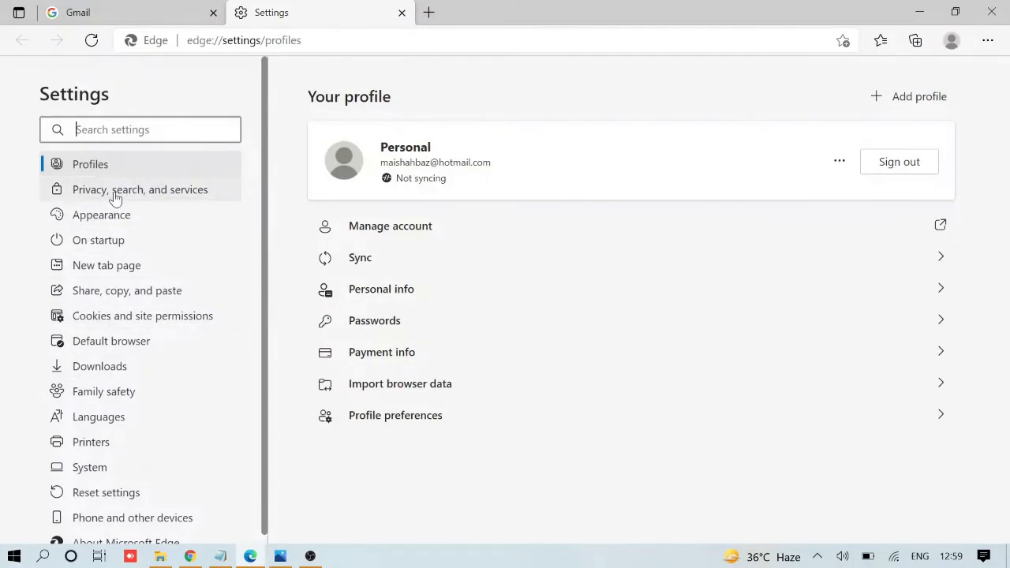
click(138, 190)
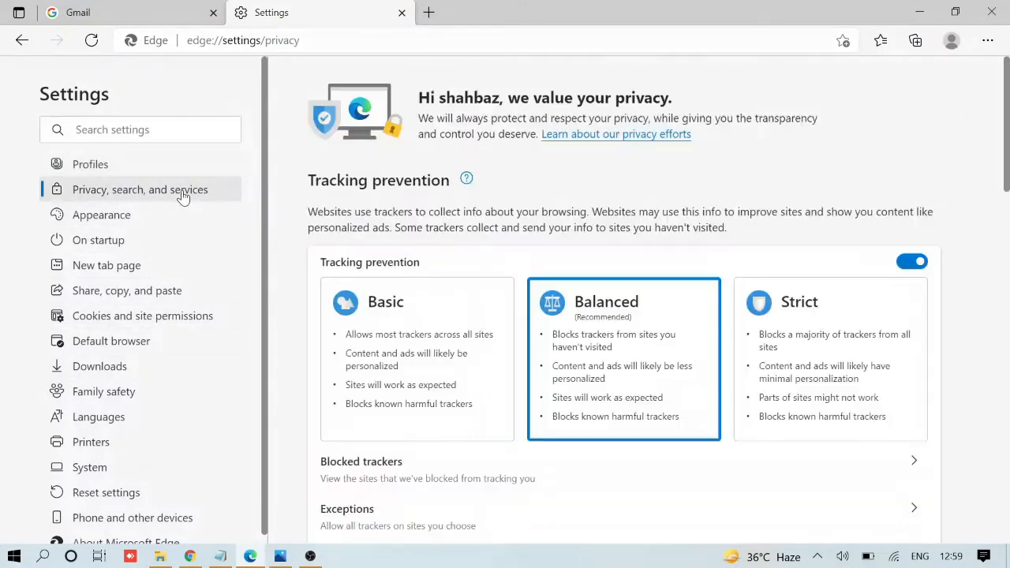
scroll(down, 3)
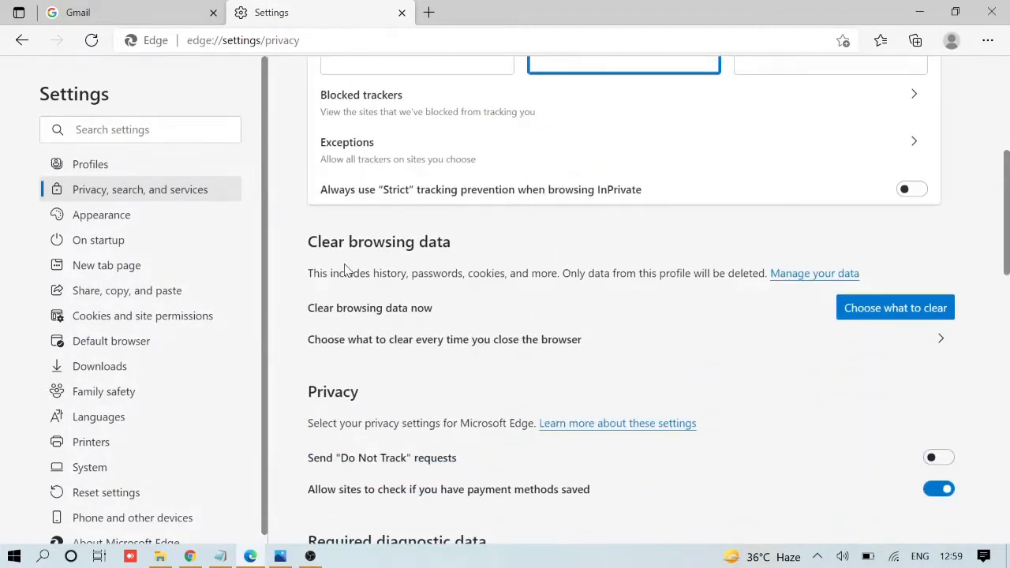
mouse_move(890, 323)
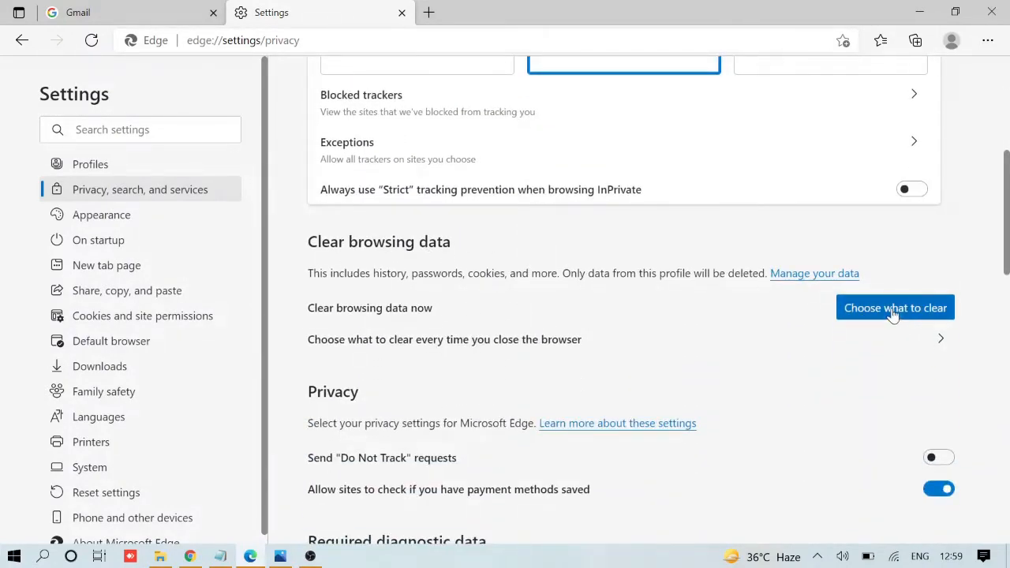
Clear cookies and cached images and files with the time range set to All time.
click(895, 306)
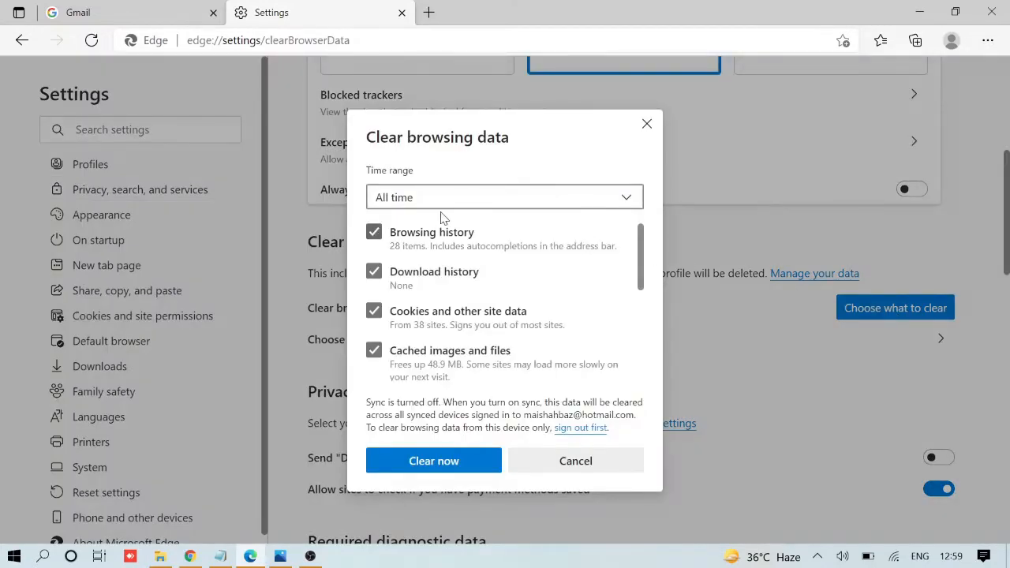
click(503, 195)
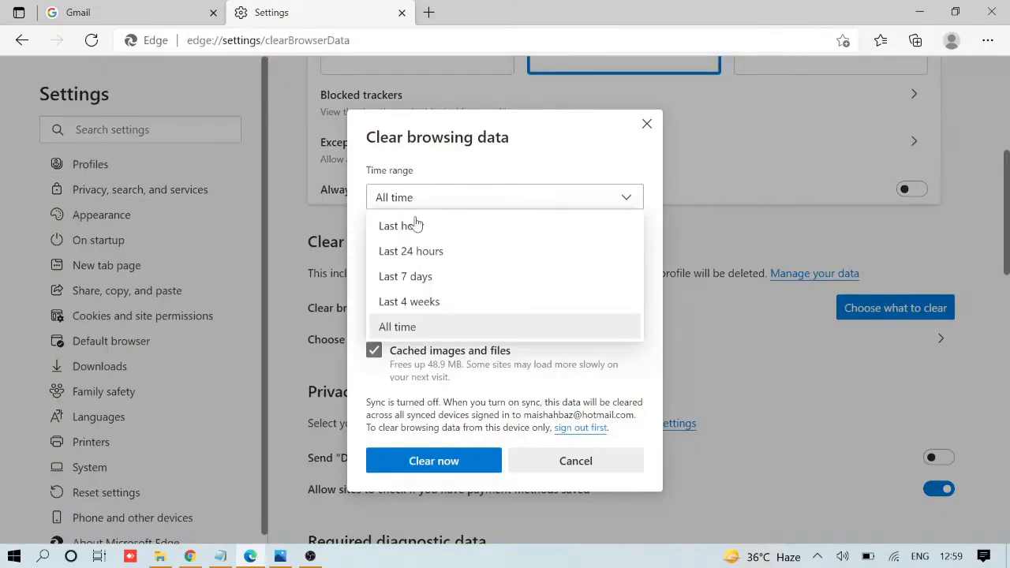
mouse_move(418, 228)
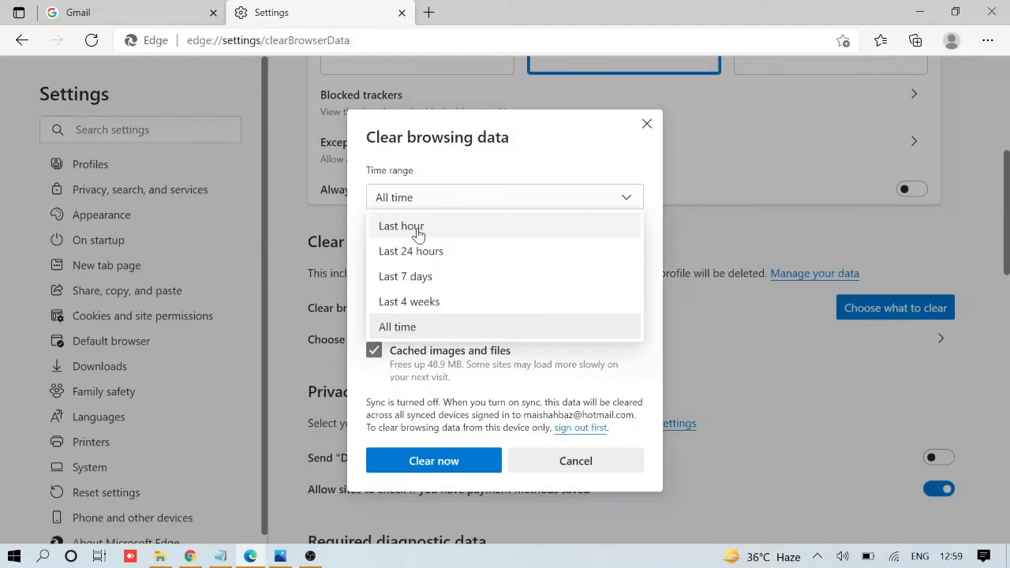
mouse_move(416, 337)
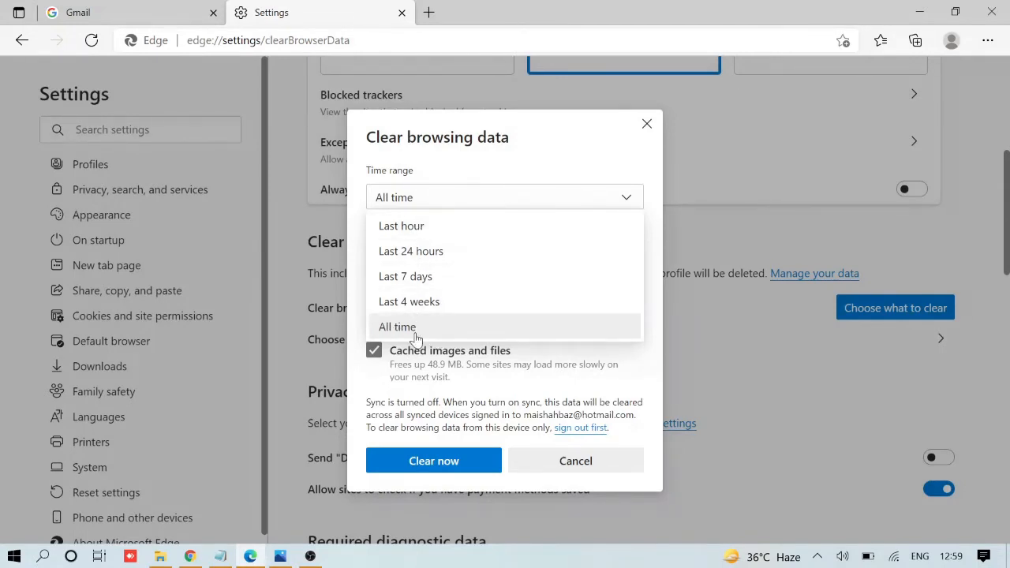
click(397, 326)
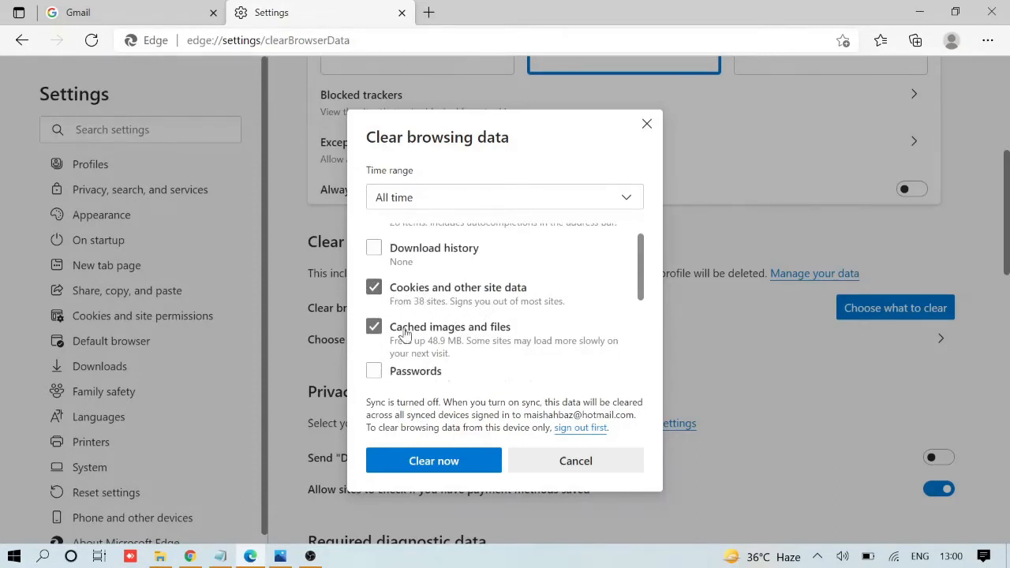
scroll(down, 3)
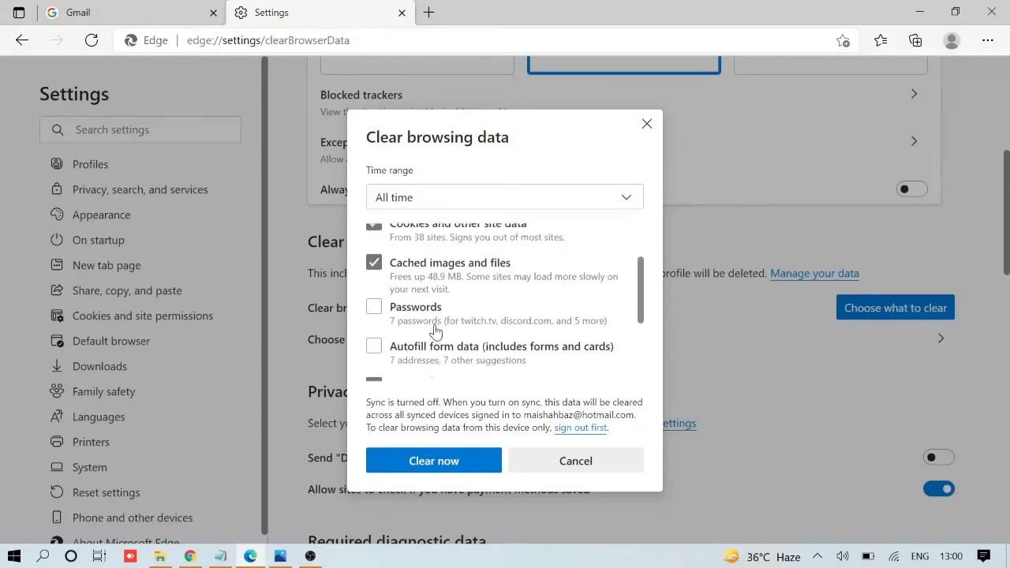
scroll(down, 3)
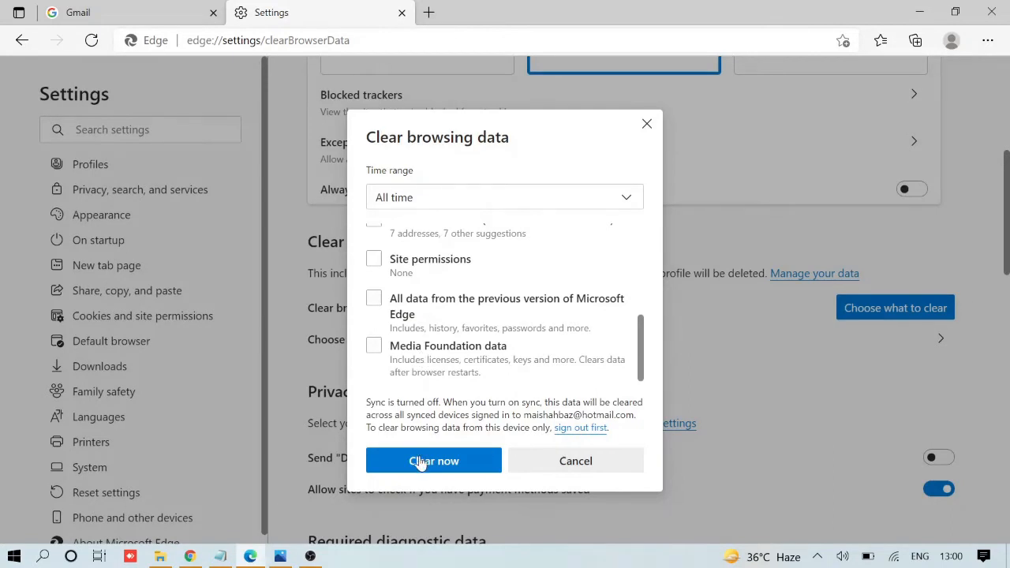
click(432, 461)
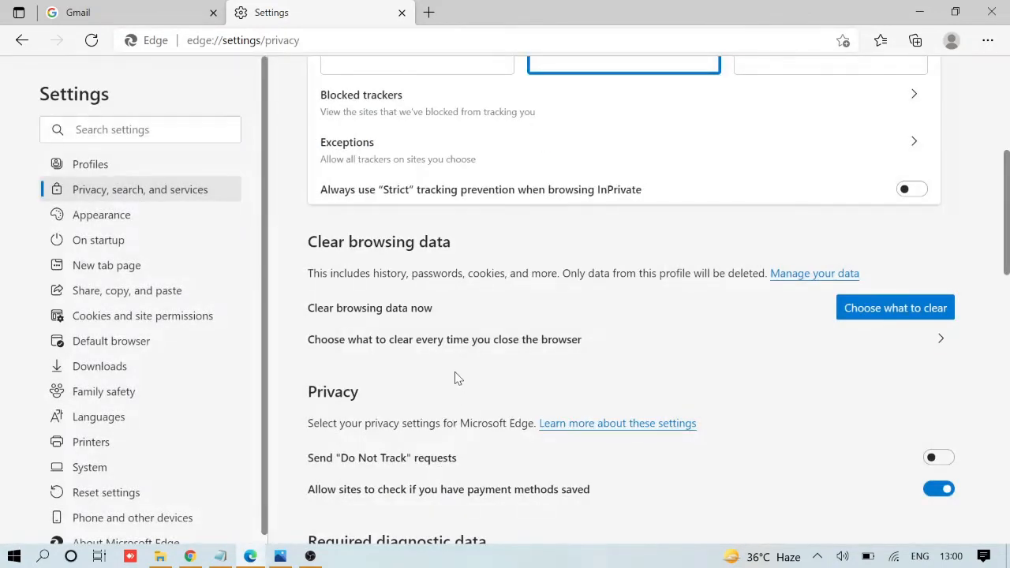
mouse_move(456, 362)
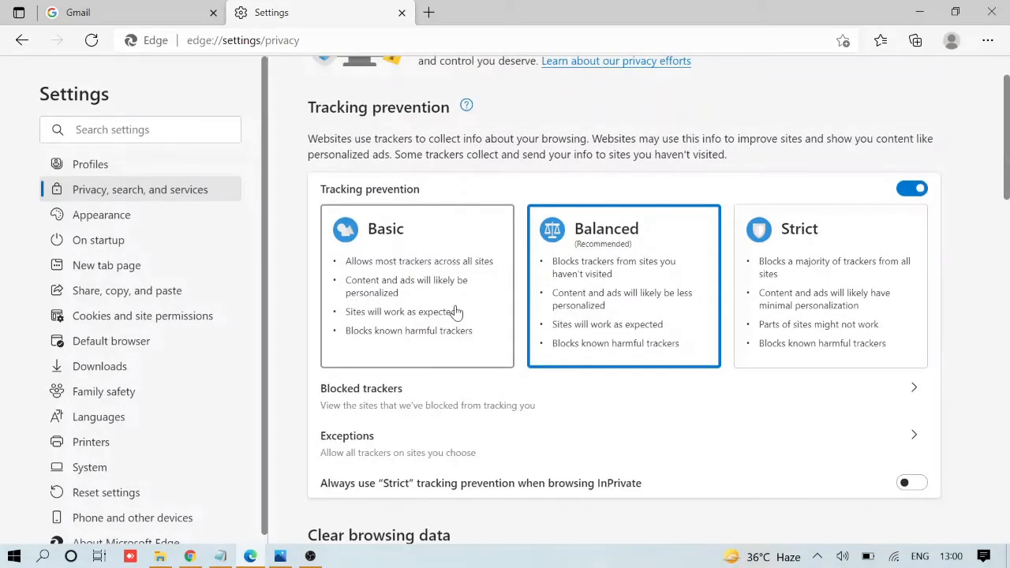
mouse_move(988, 41)
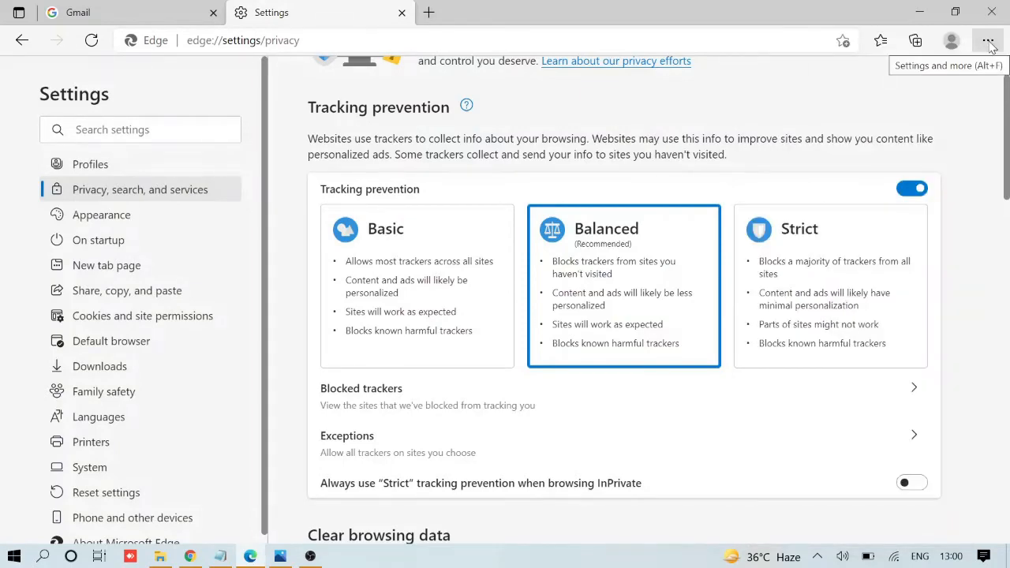
Check edge://extensions, which lists no installed extensions.
click(988, 41)
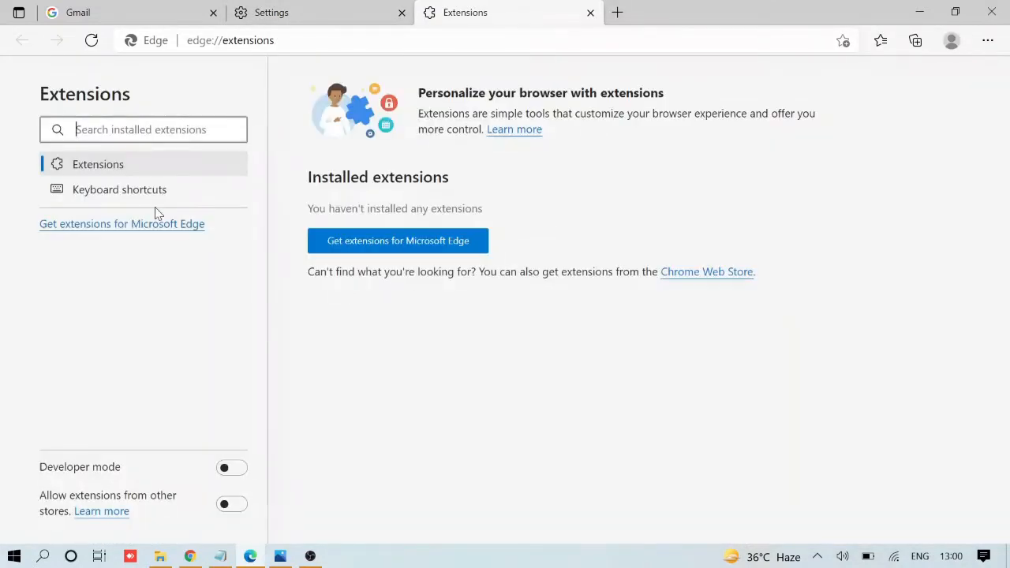
mouse_move(172, 120)
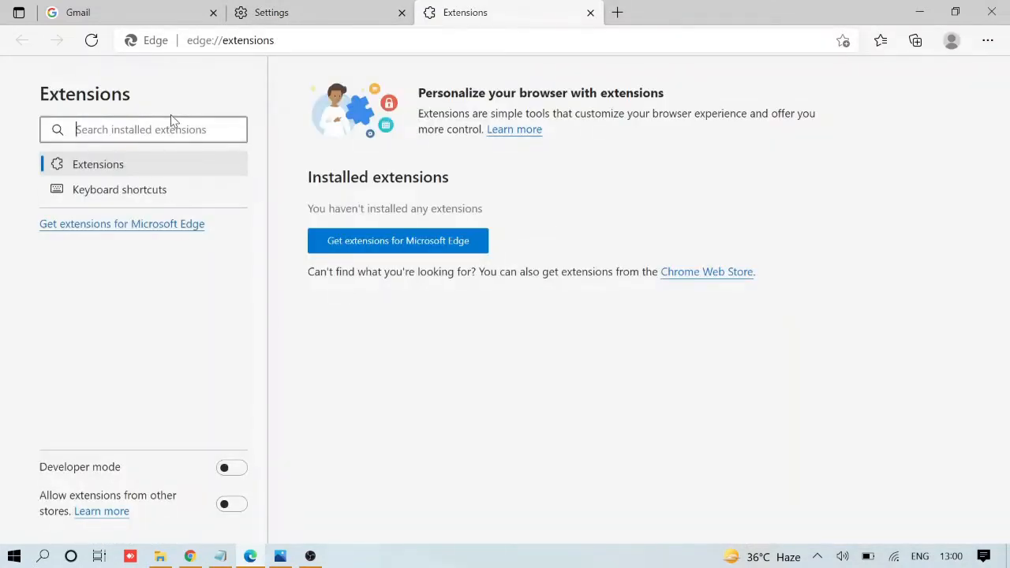
mouse_move(182, 107)
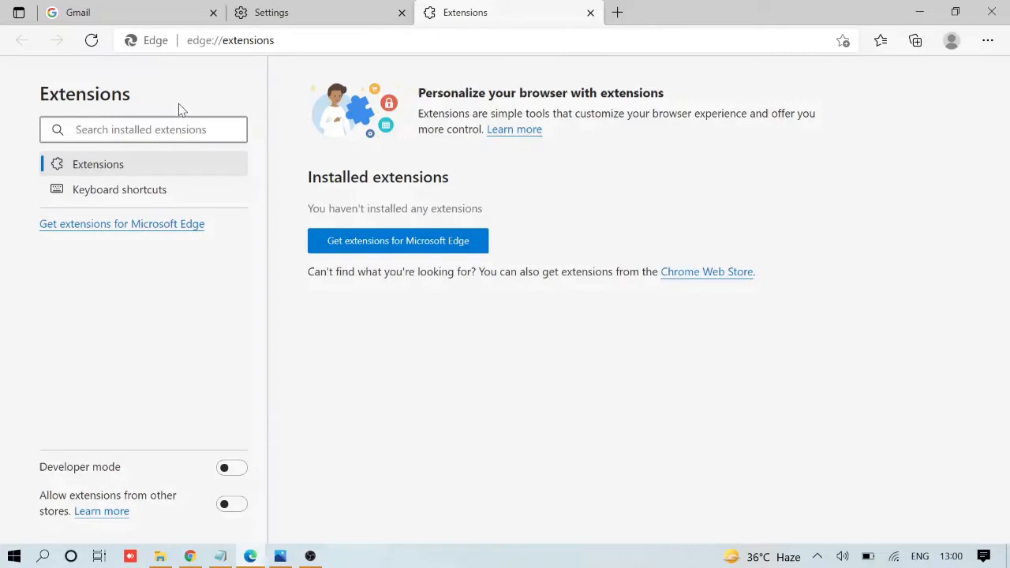
mouse_move(218, 96)
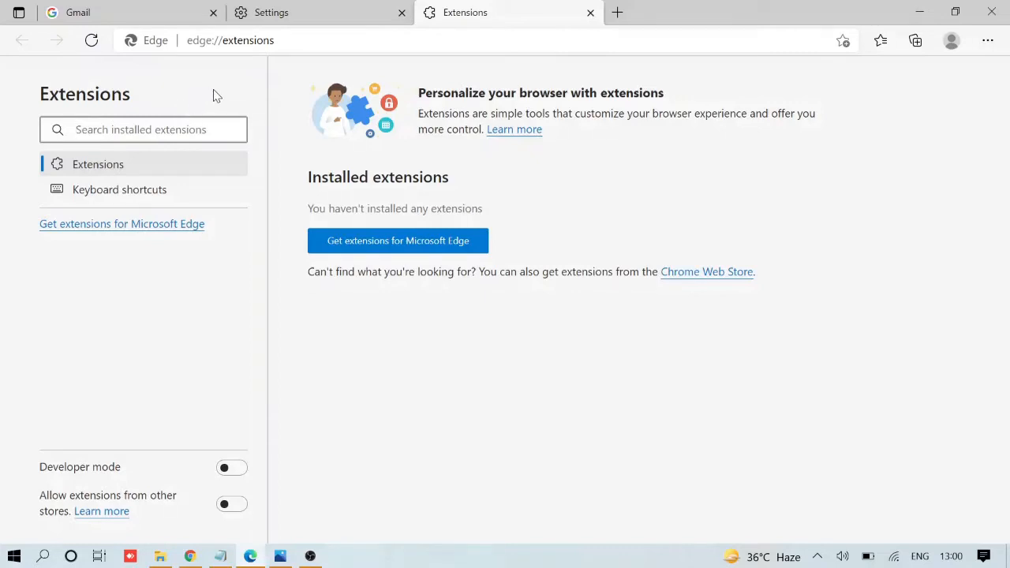
mouse_move(219, 91)
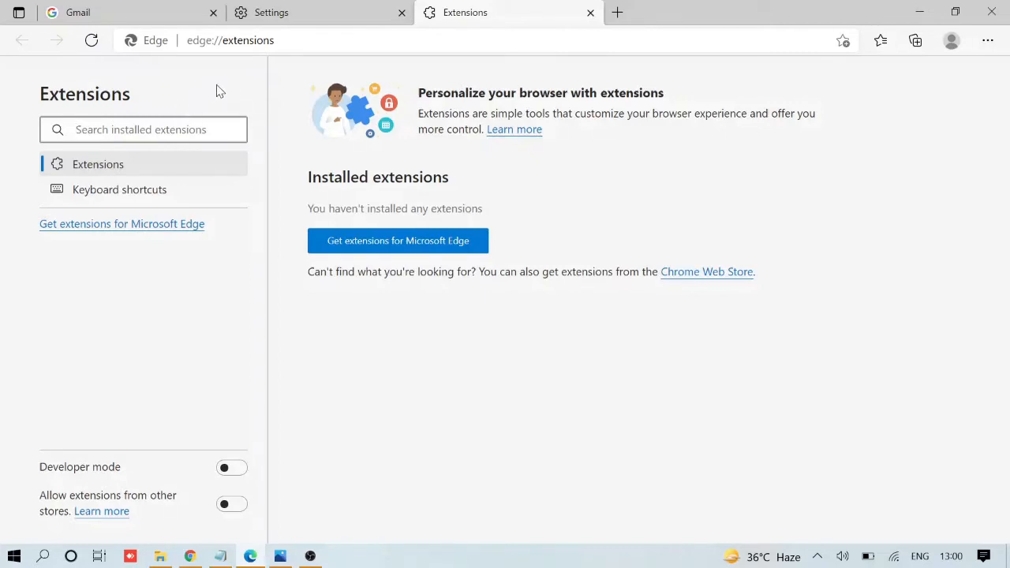
mouse_move(350, 84)
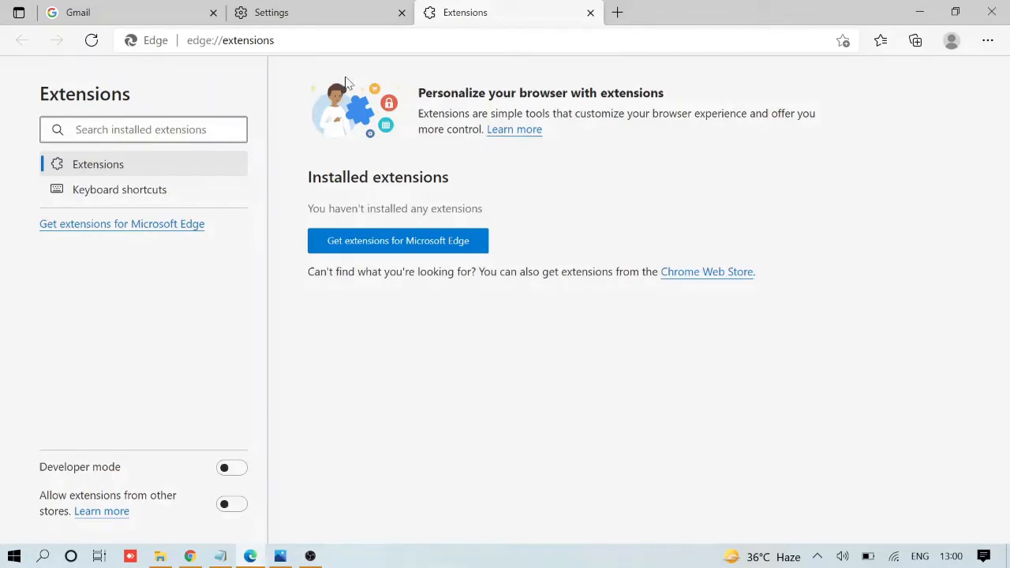
click(230, 41)
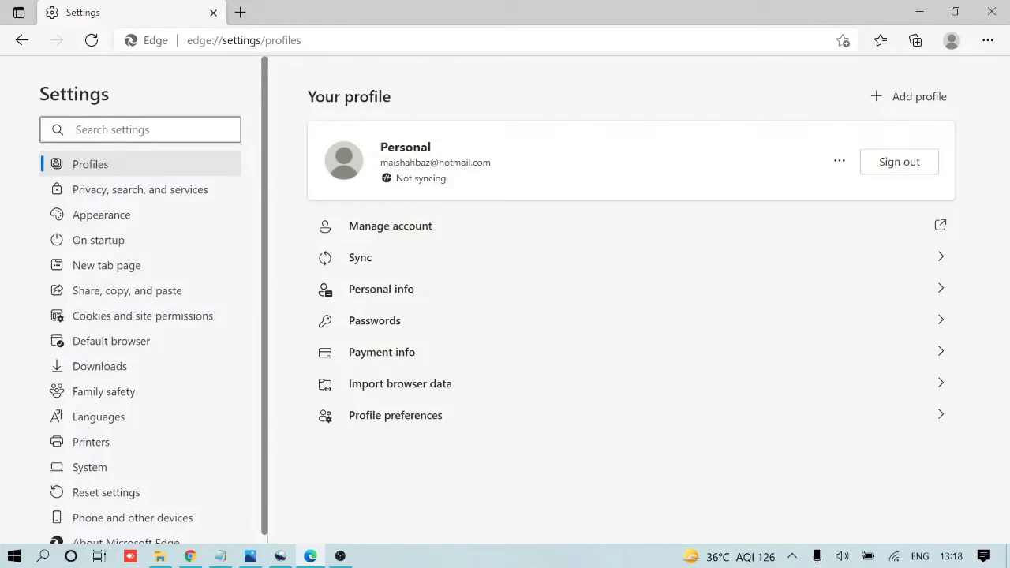
Search settings for 'reset' and confirm restoring all settings to their defaults.
text(reset)
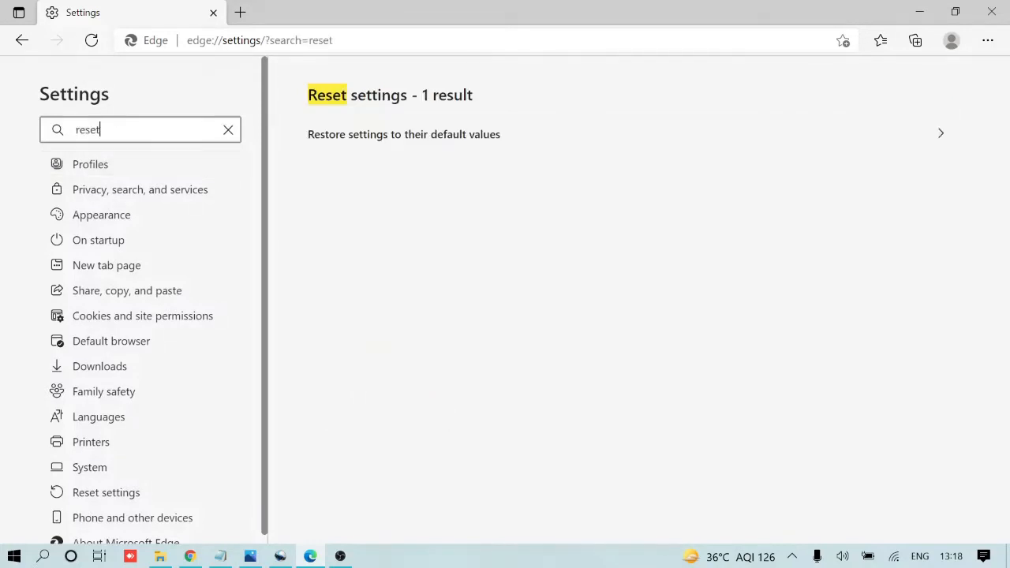
mouse_move(448, 109)
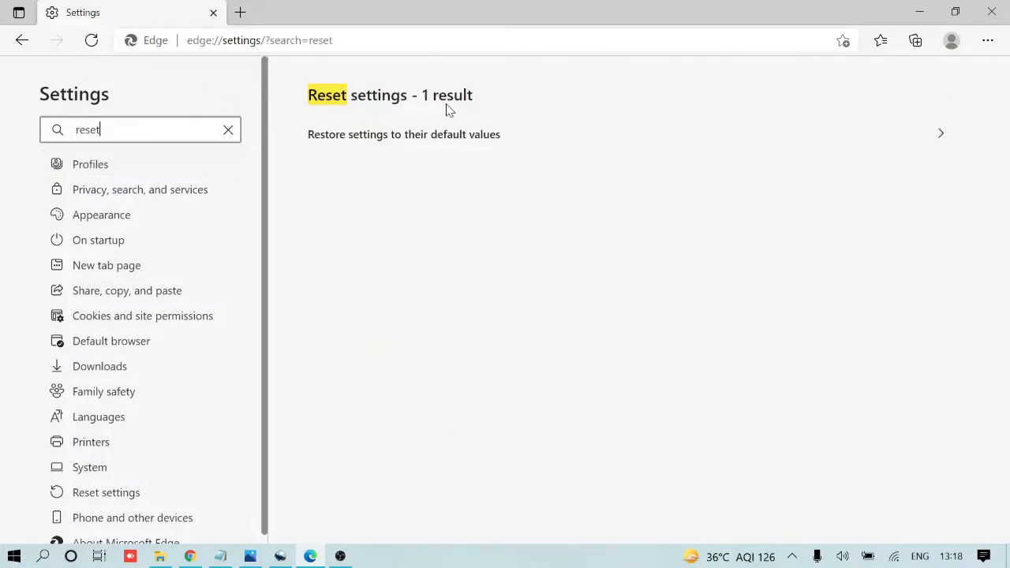
mouse_move(334, 142)
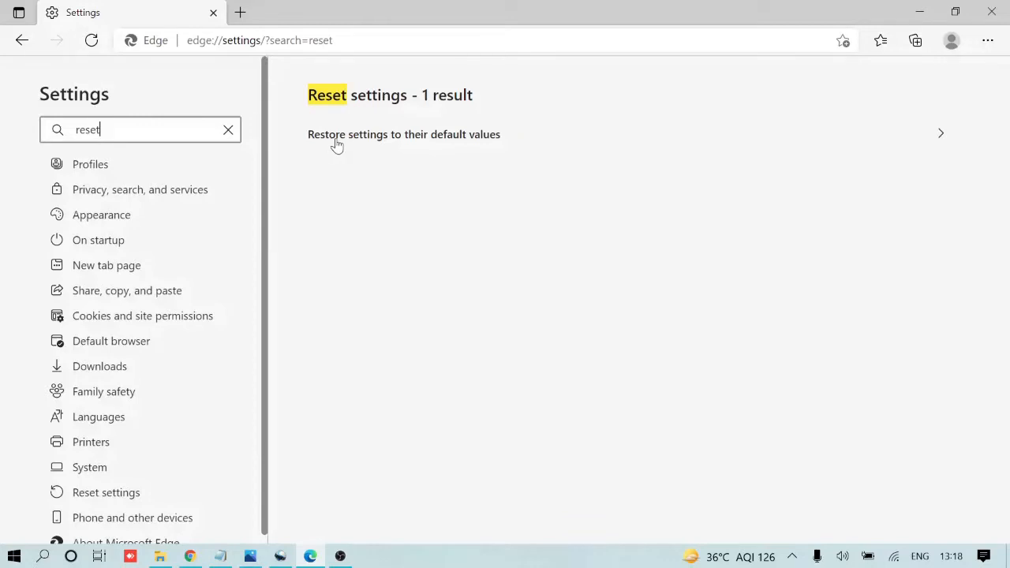
click(404, 132)
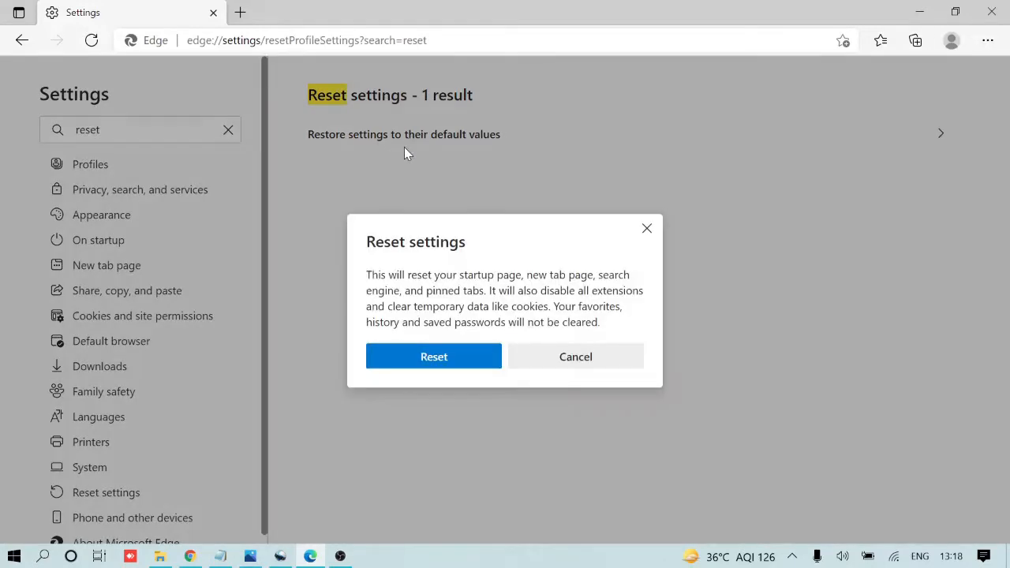
mouse_move(434, 356)
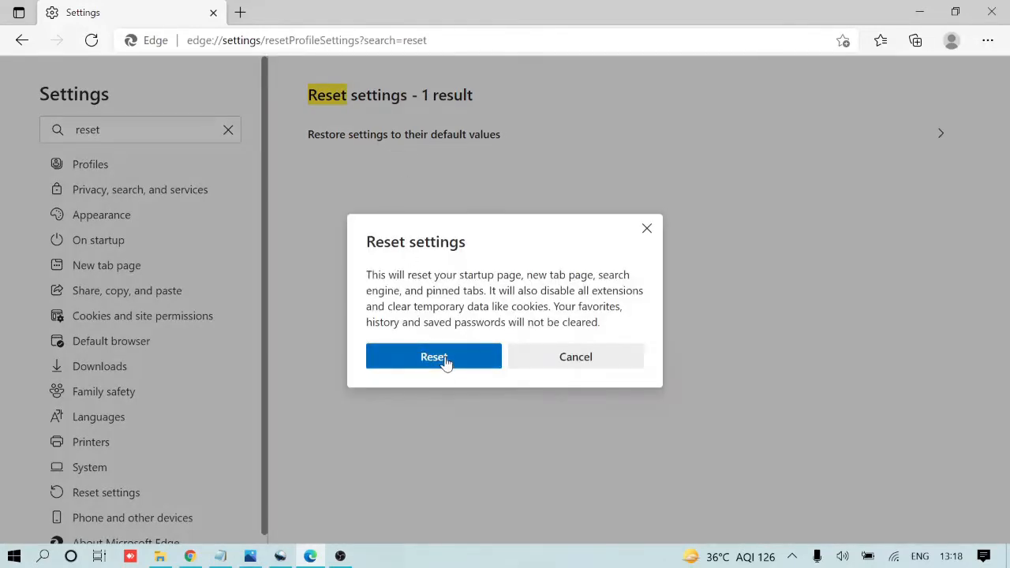
click(432, 357)
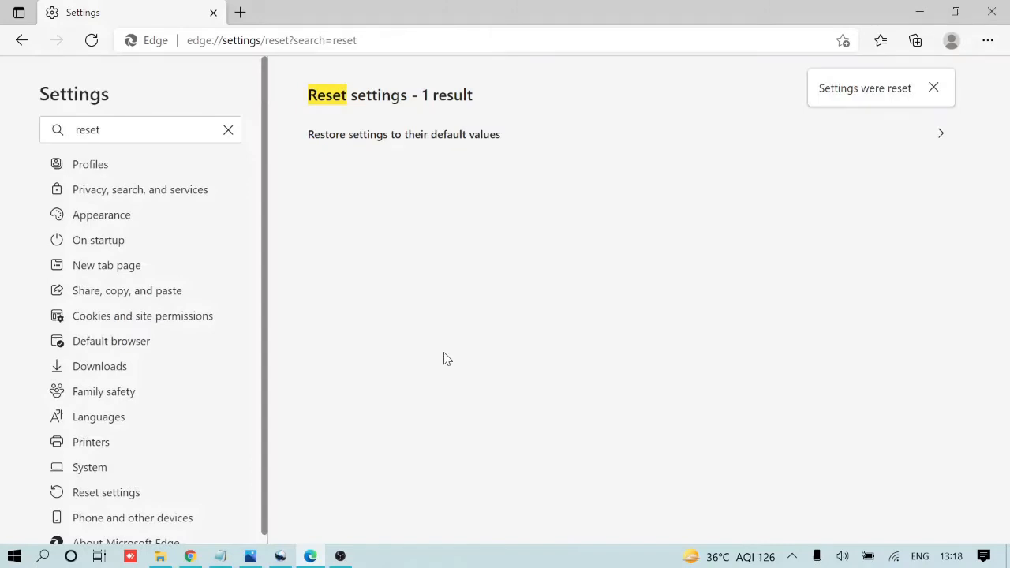
mouse_move(445, 353)
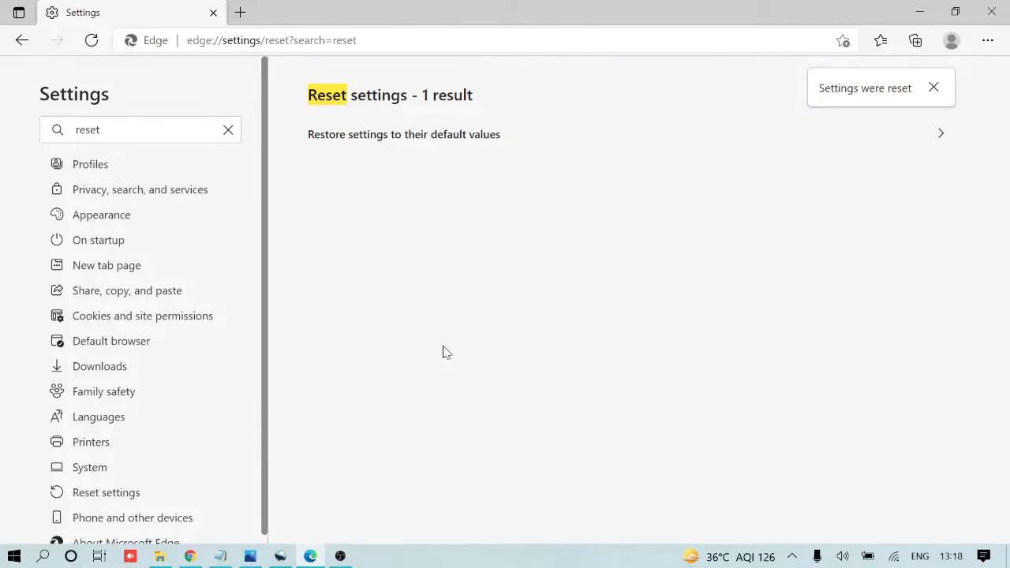
mouse_move(444, 347)
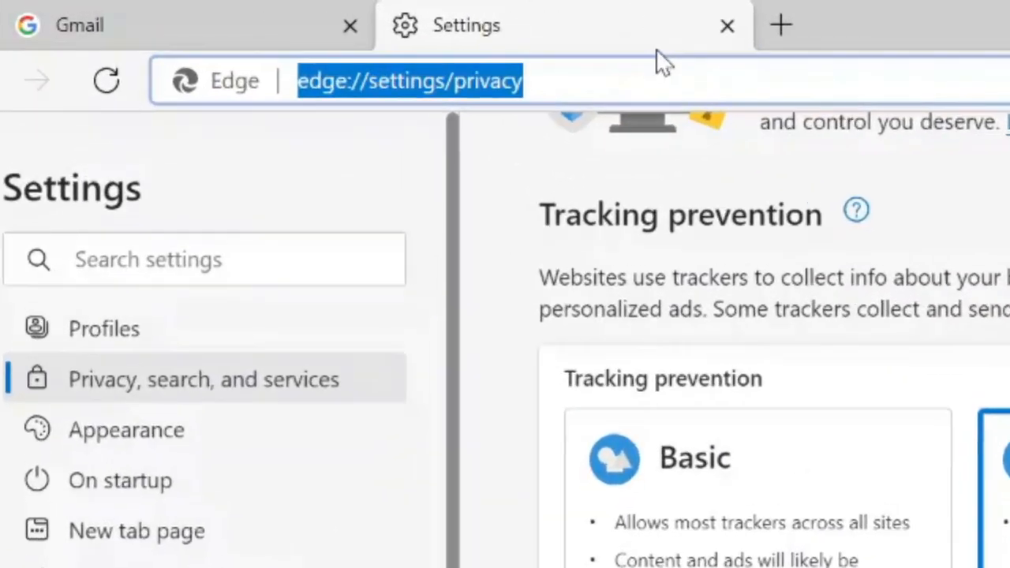
Navigate to edge://flags to show the Experiments page.
text(edge)
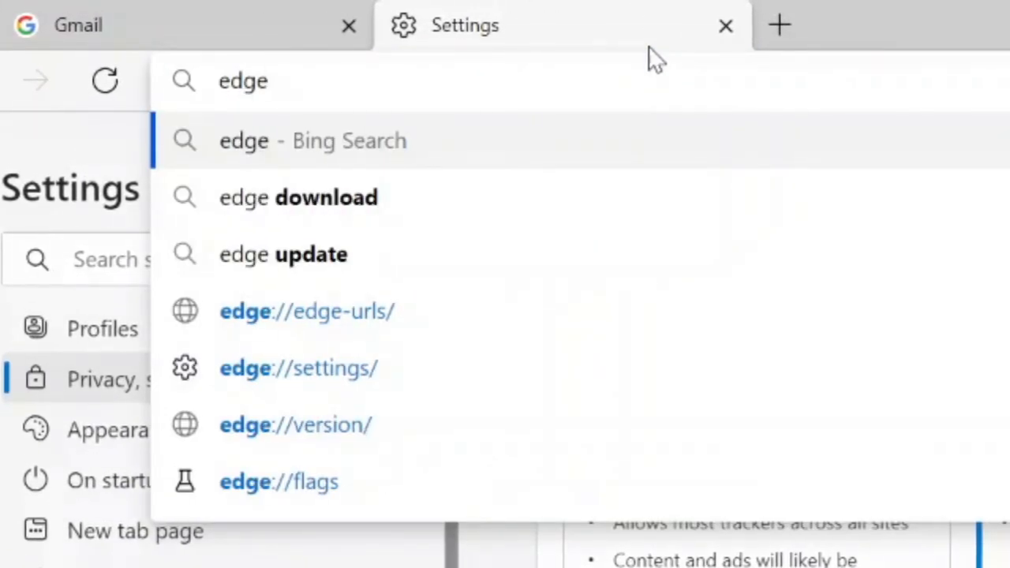
click(296, 424)
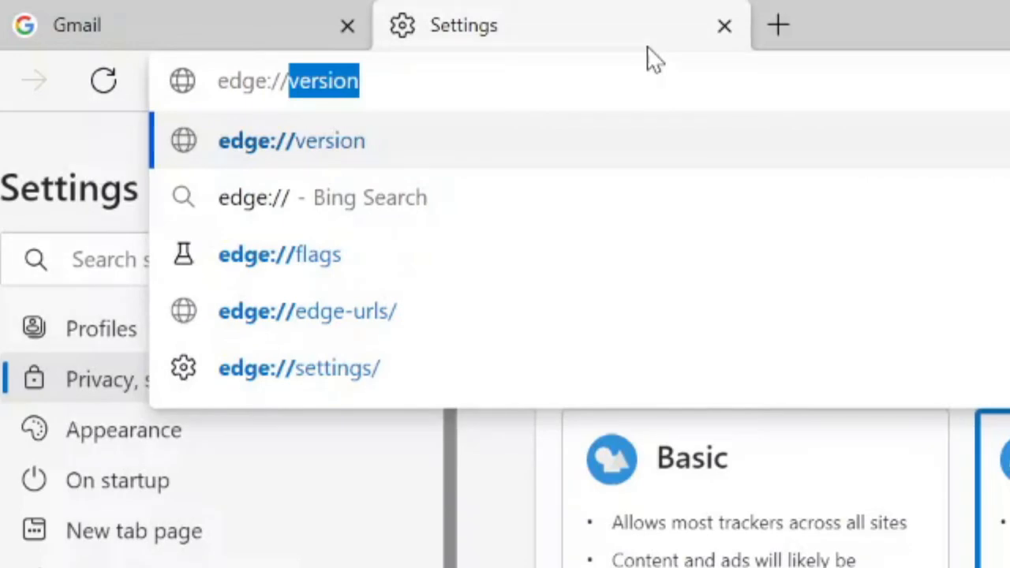
text(edge://flags)
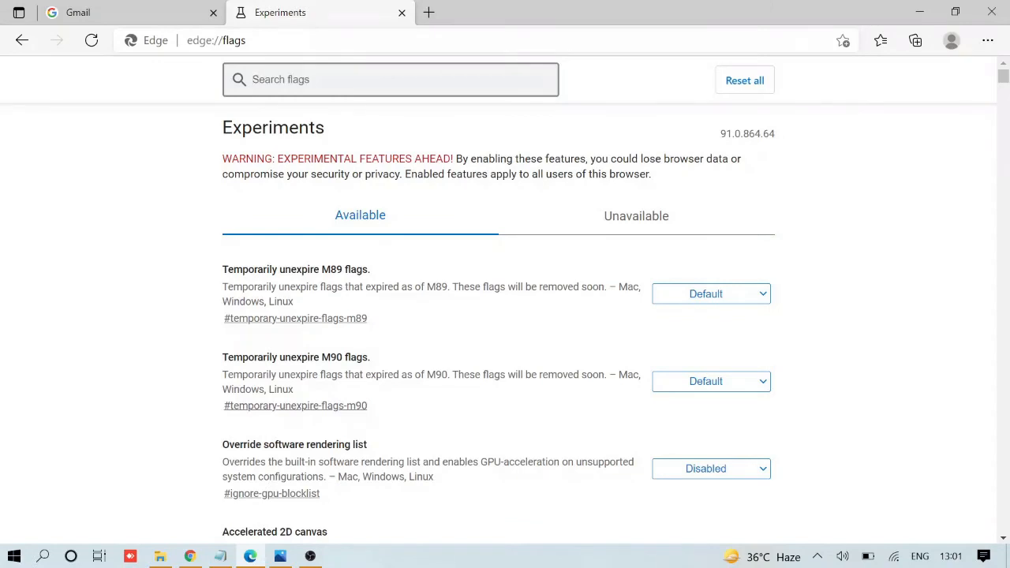
Filter flags by 'cookies' and set experimental cookie features and Schemeful Same-Site to Enabled.
text(cookies)
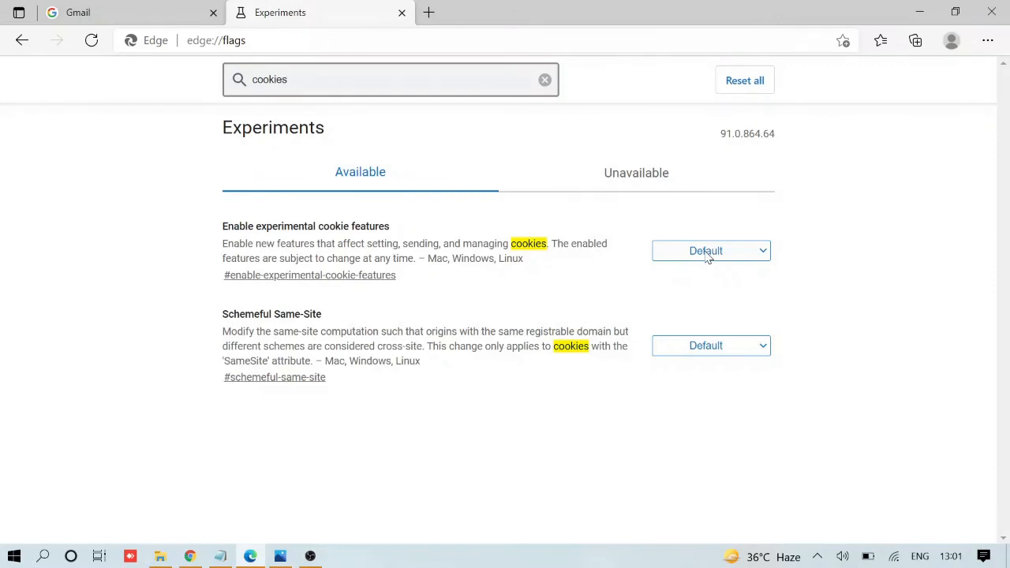
click(710, 249)
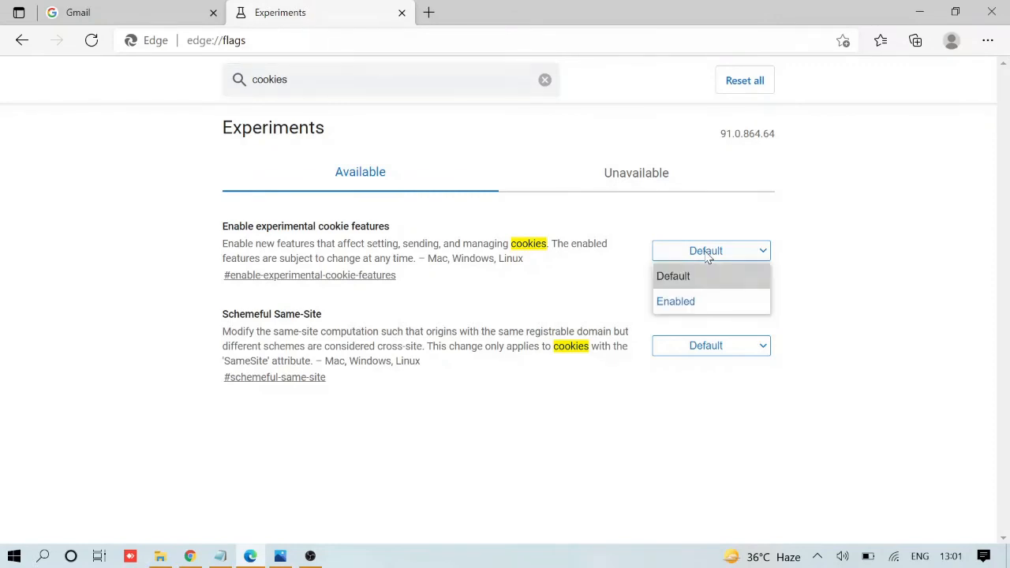
mouse_move(675, 302)
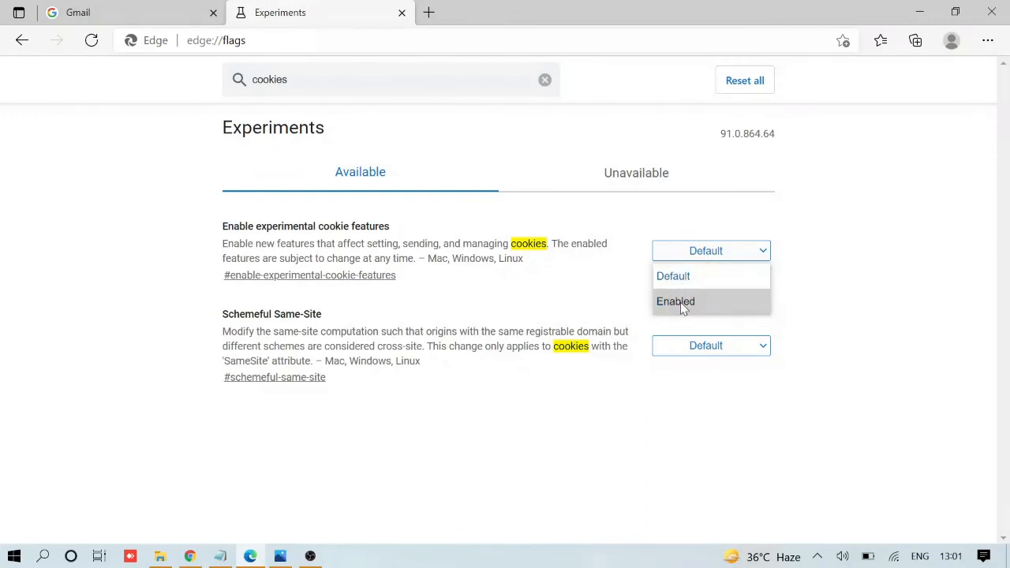
click(675, 301)
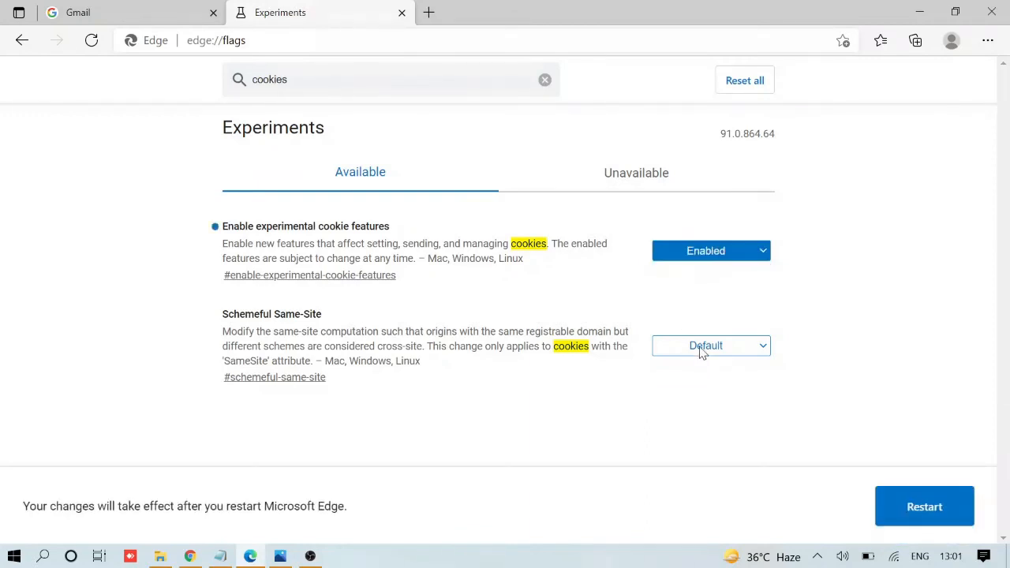
click(708, 344)
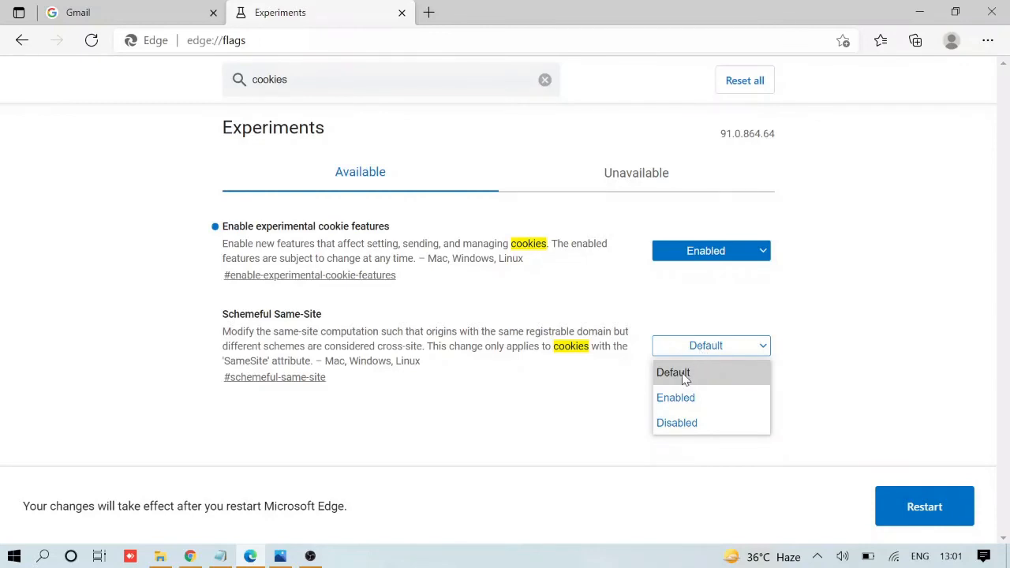
click(676, 398)
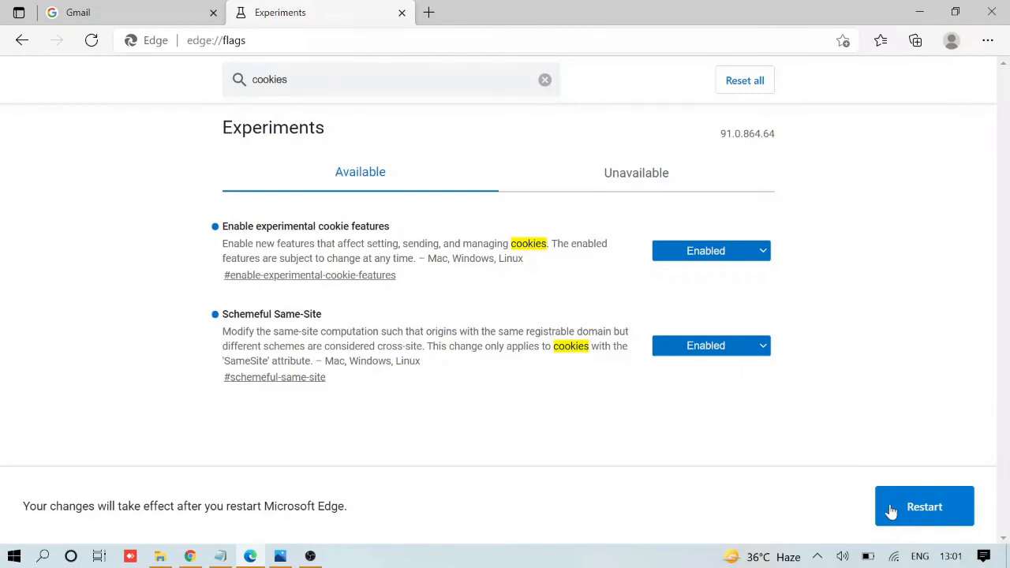
mouse_move(525, 307)
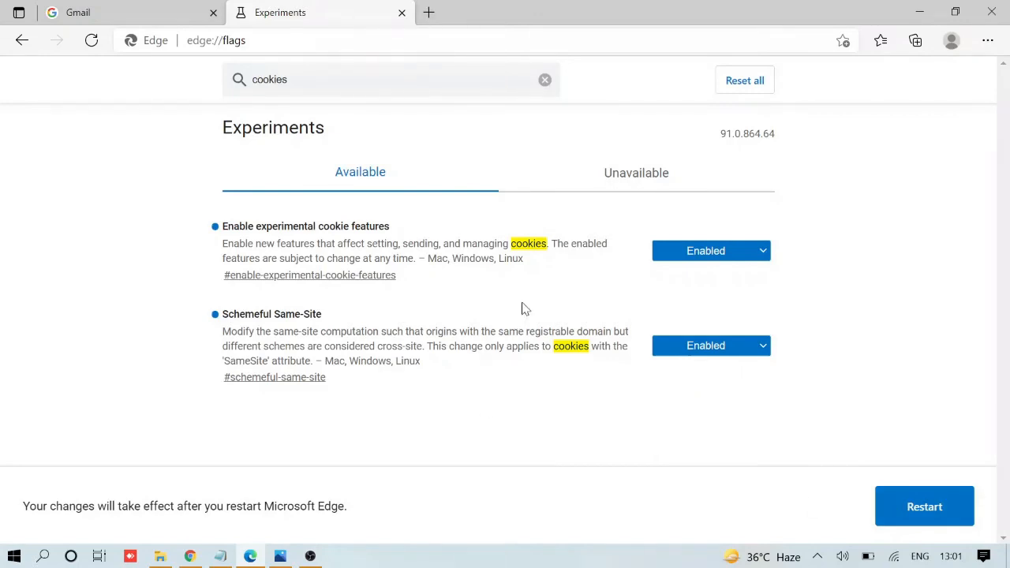
mouse_move(891, 83)
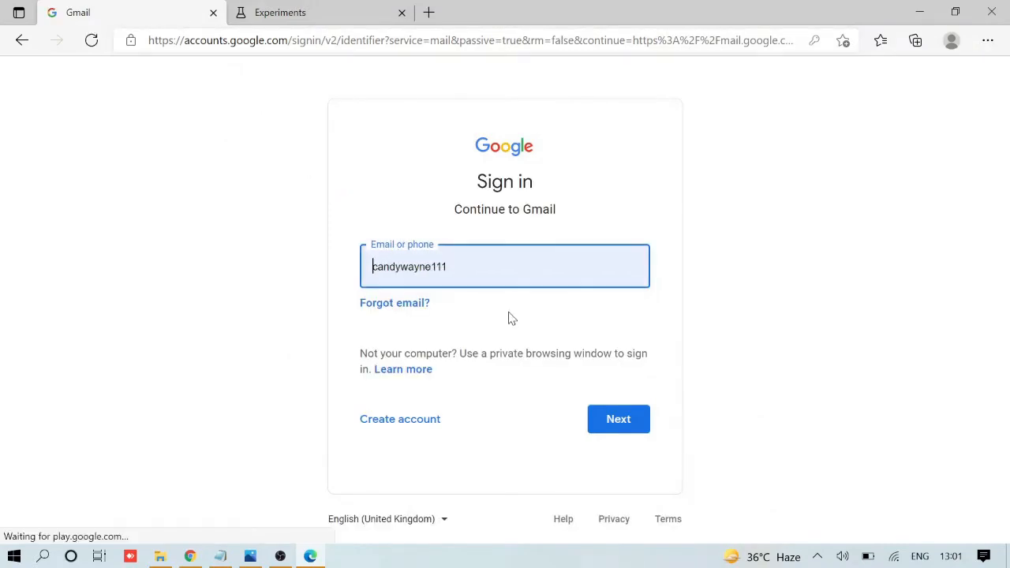
Submit the Gmail email and password so the inbox loads with 36 unread messages.
click(618, 419)
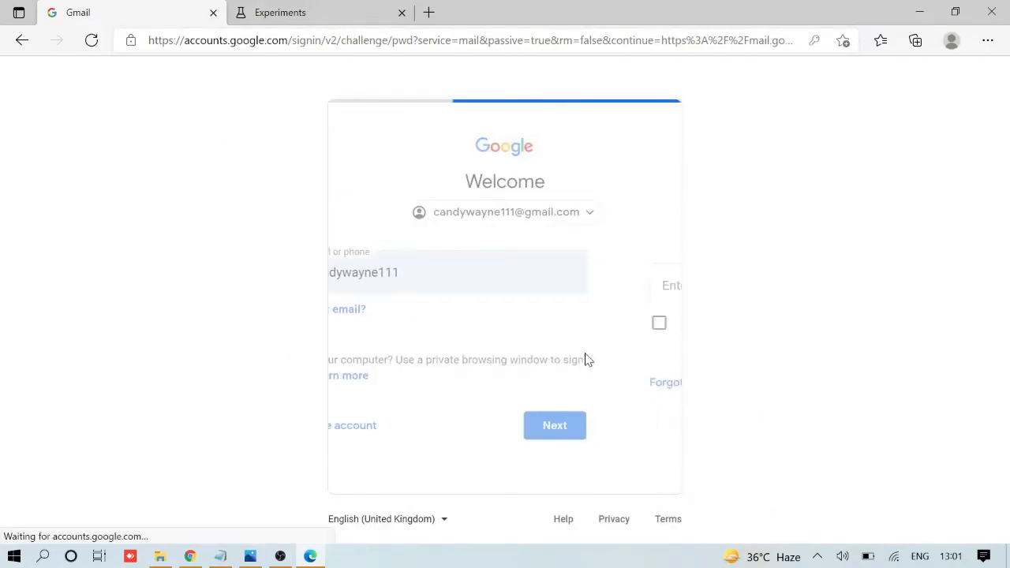
click(556, 426)
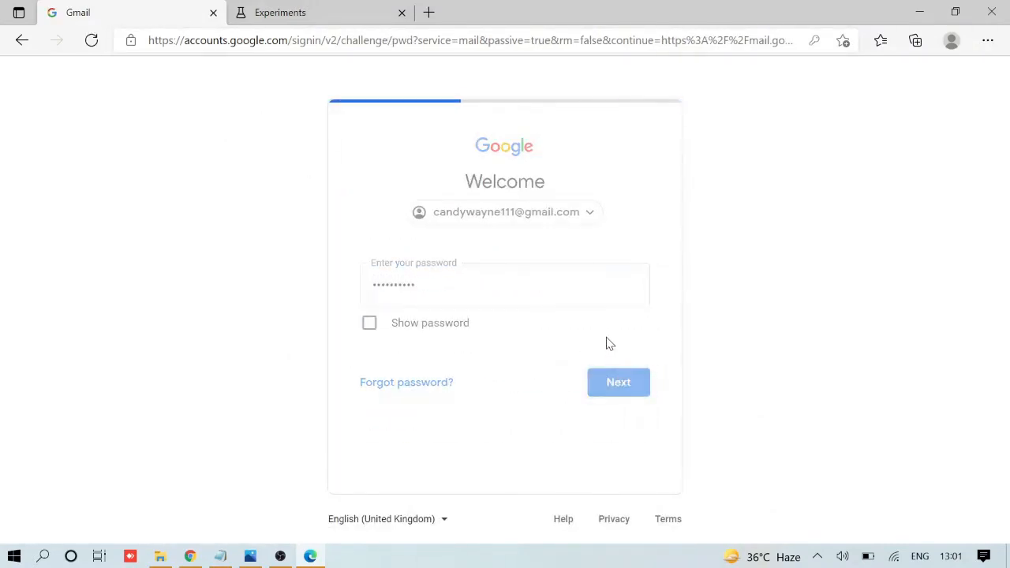
click(280, 13)
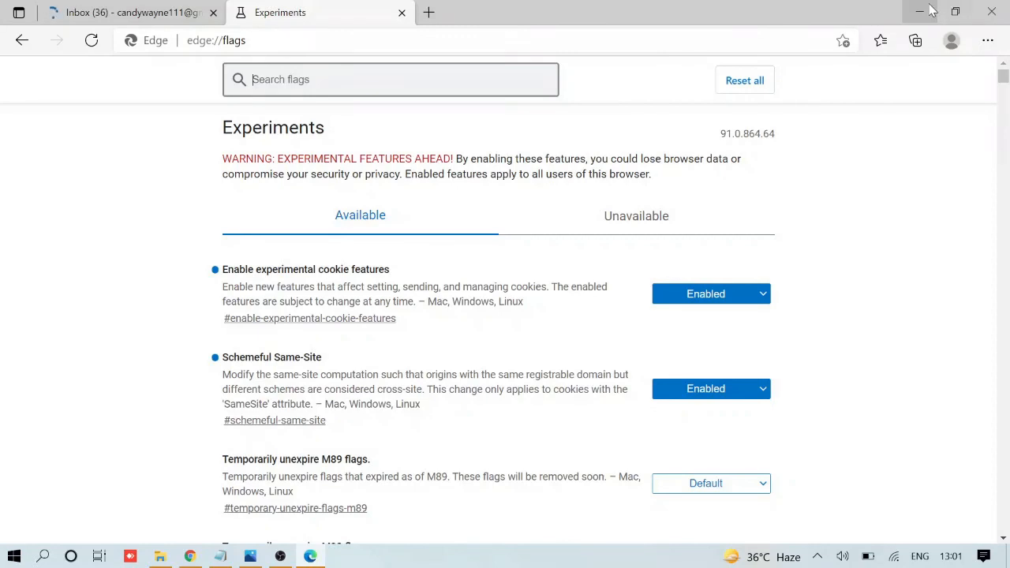
mouse_move(918, 12)
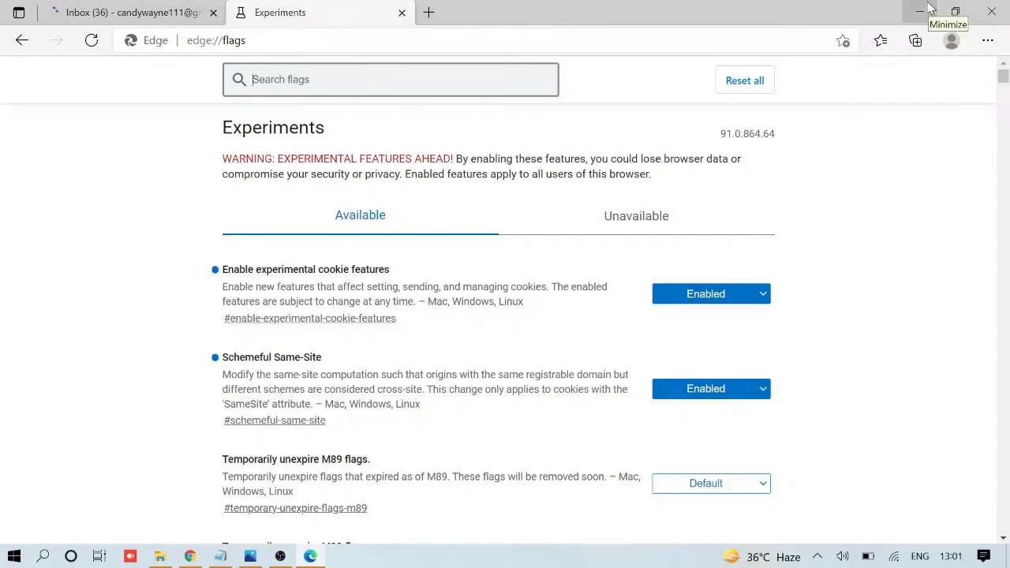